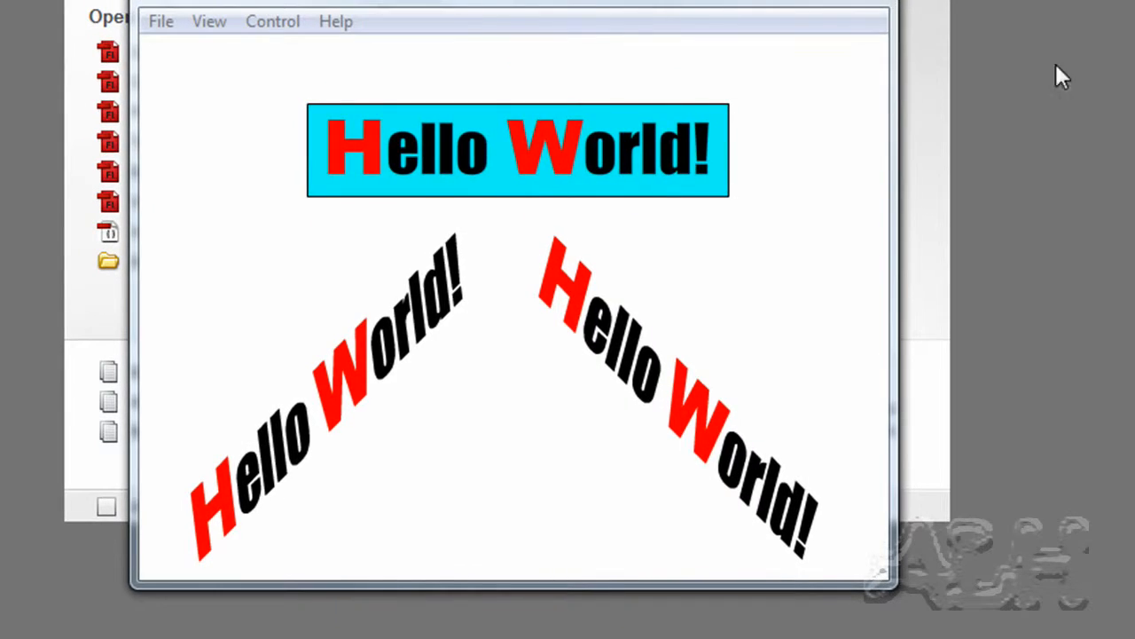
Step: Close the Flash Player preview of the finished Hello World! movie, returning to the welcome screen
click(73, 22)
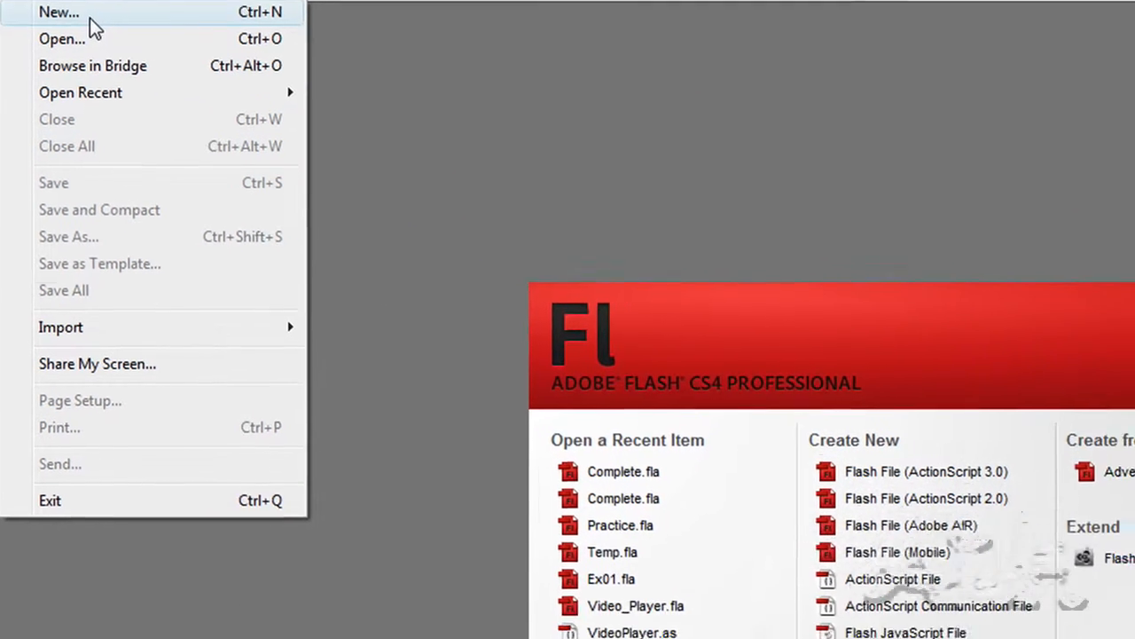
Step: Create a new Flash File (ActionScript 3.0) document
click(59, 11)
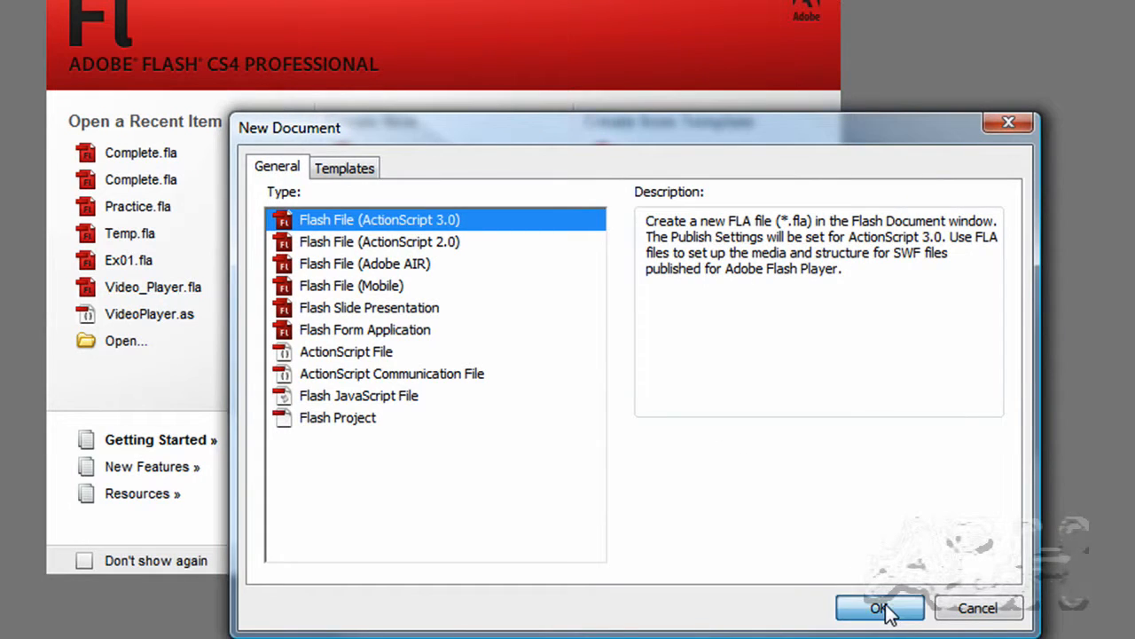
click(879, 608)
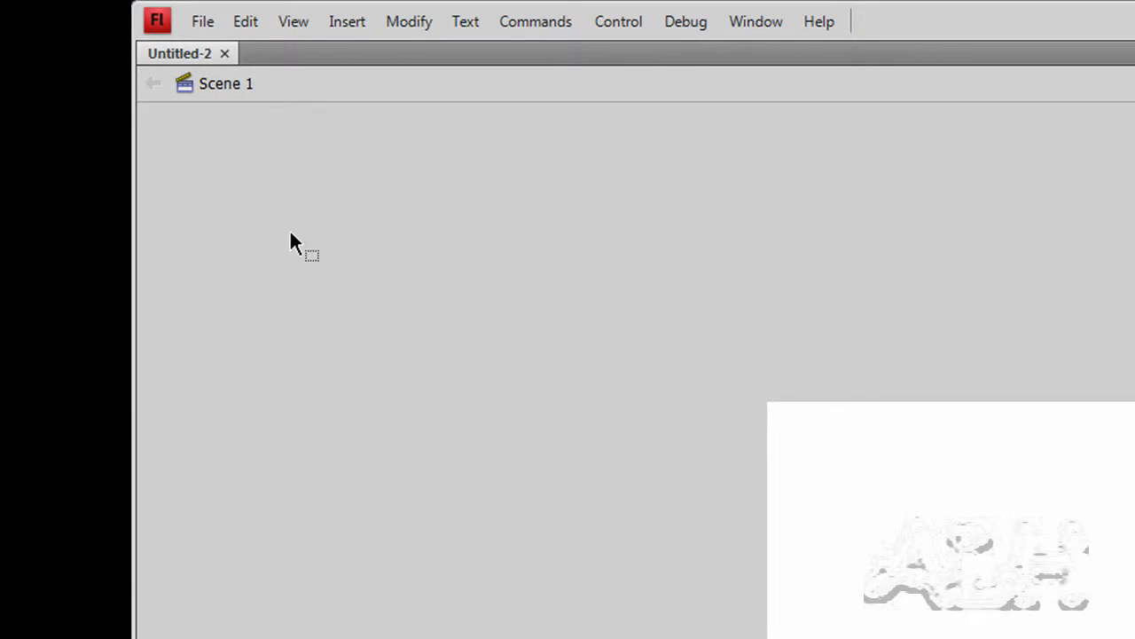
Step: Save the new document as 'Practice' in the TextToolBasics folder
click(203, 21)
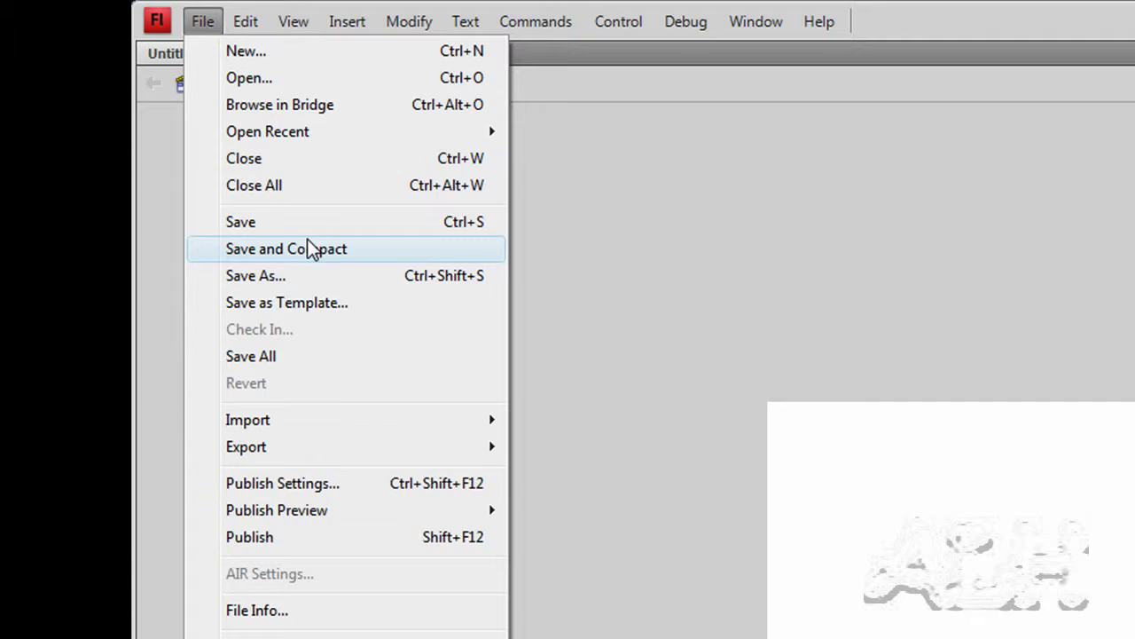
click(256, 275)
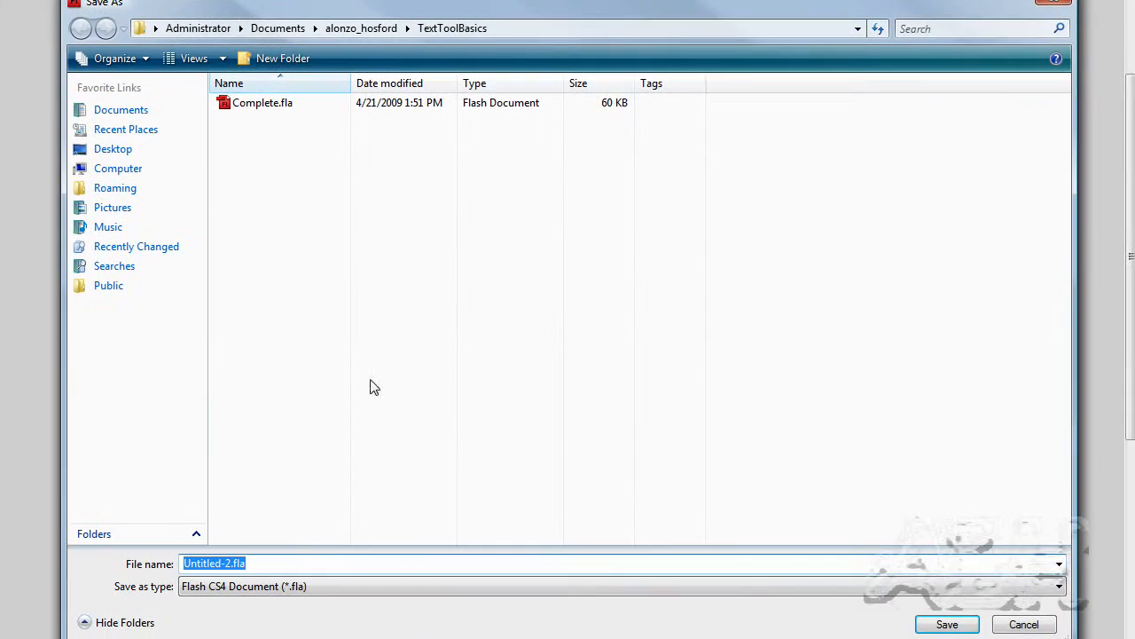
text(Pra)
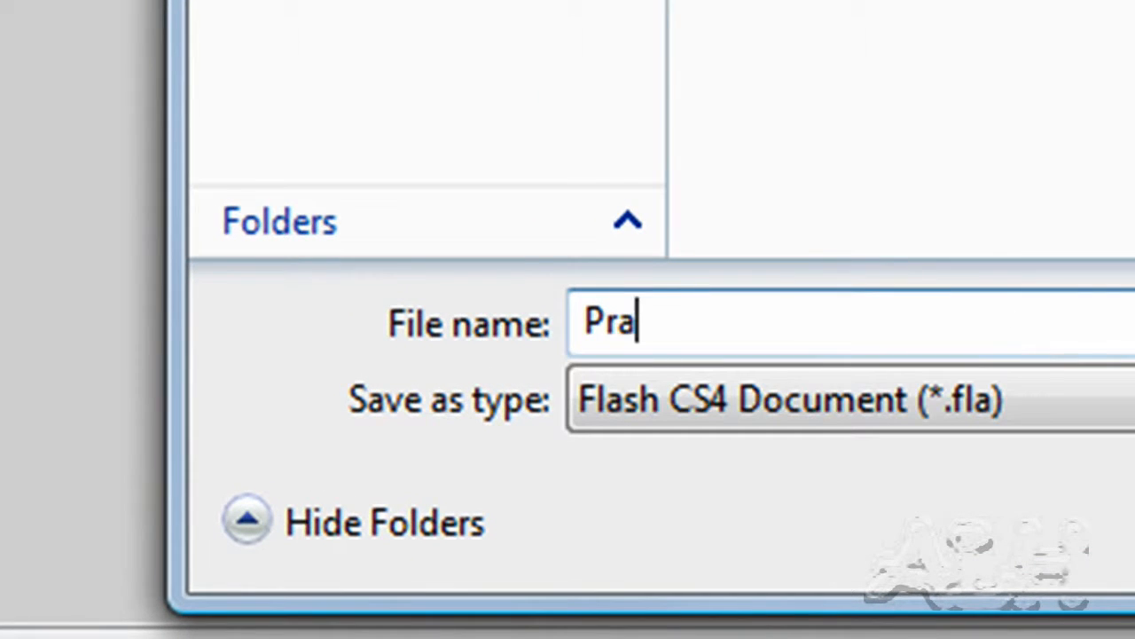
text(ctice)
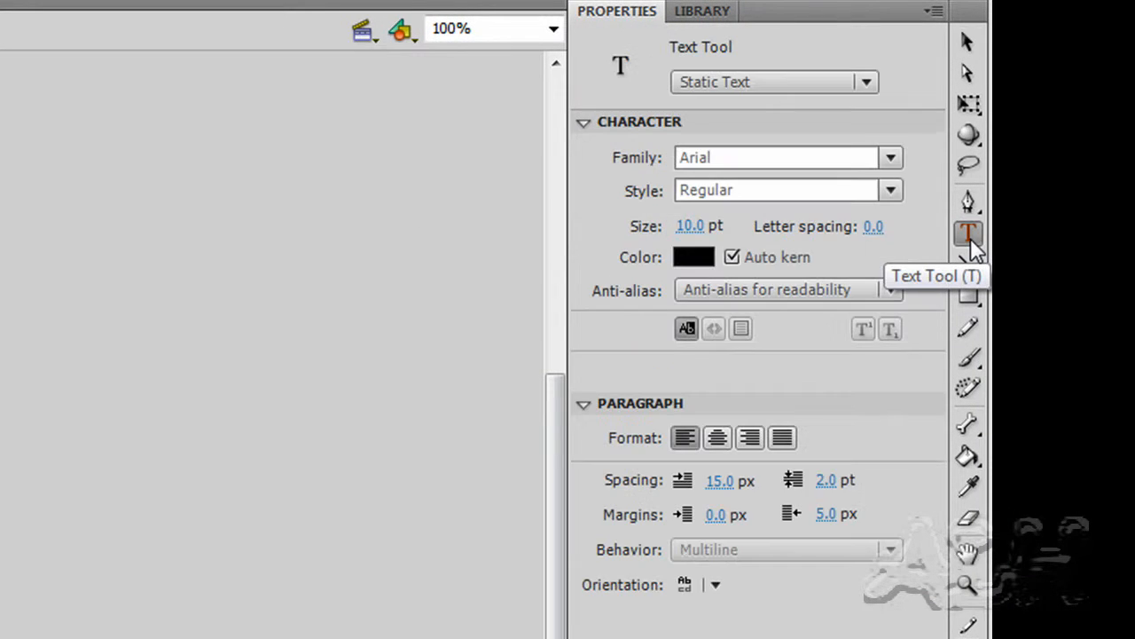
mouse_move(777, 46)
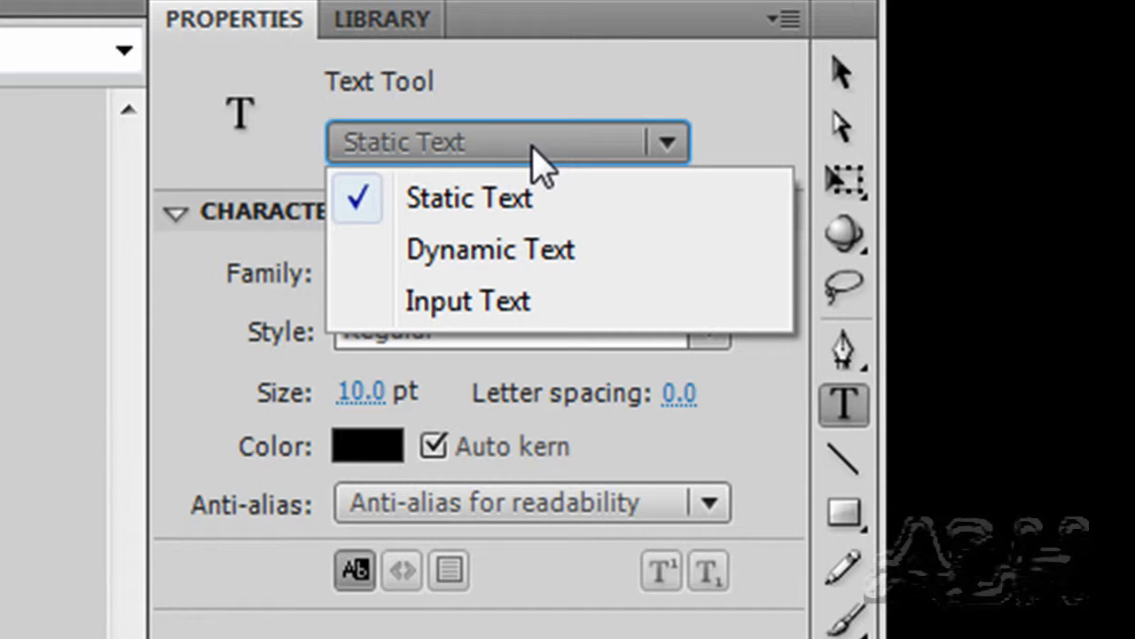
mouse_move(527, 209)
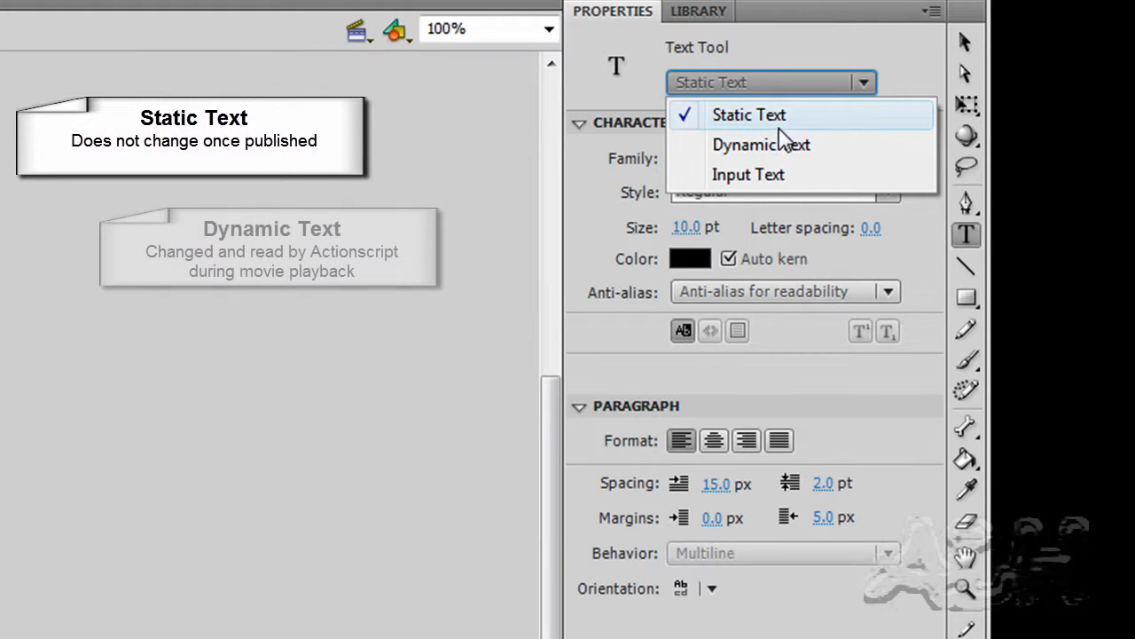
mouse_move(761, 144)
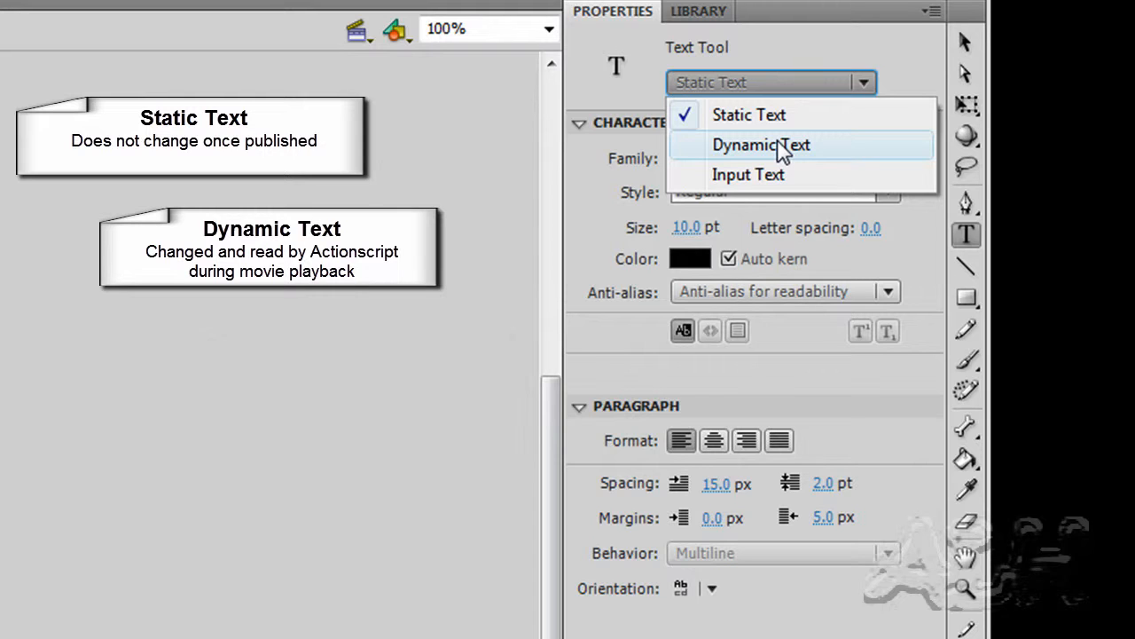
mouse_move(772, 175)
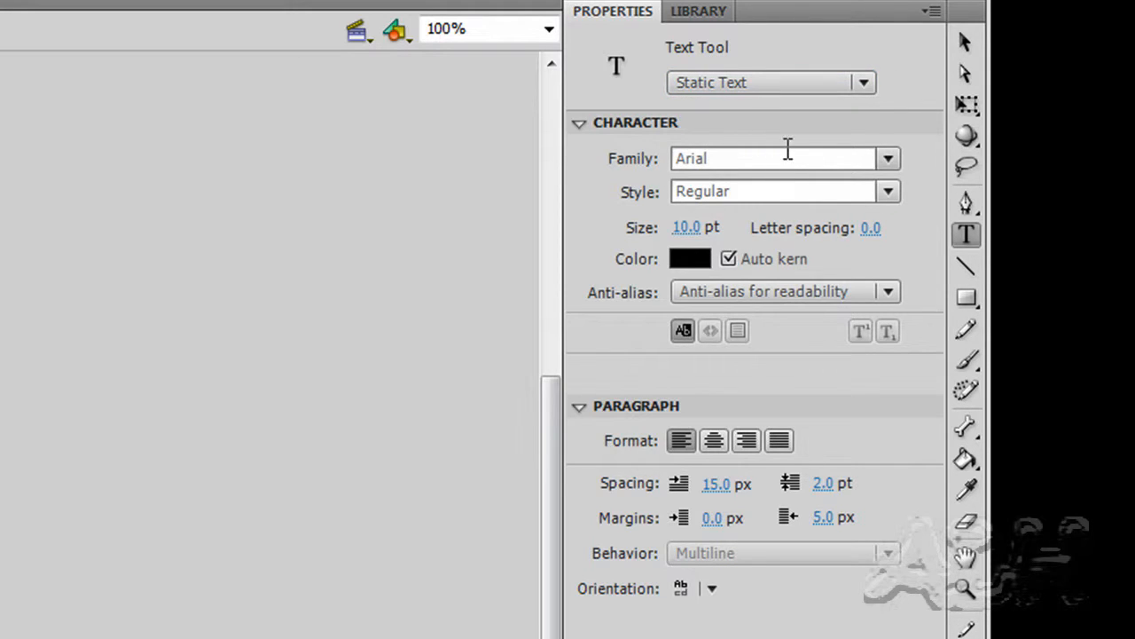
Step: Set the Character family to Times New Roman and the size to 36 pt
double_click(690, 158)
text(T)
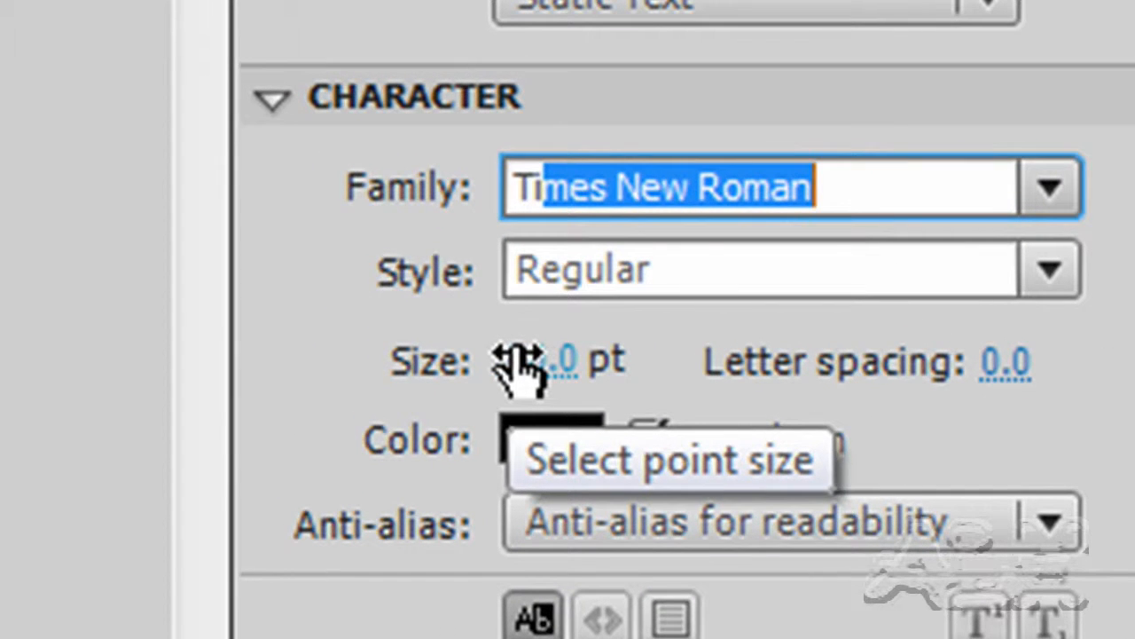
click(568, 361)
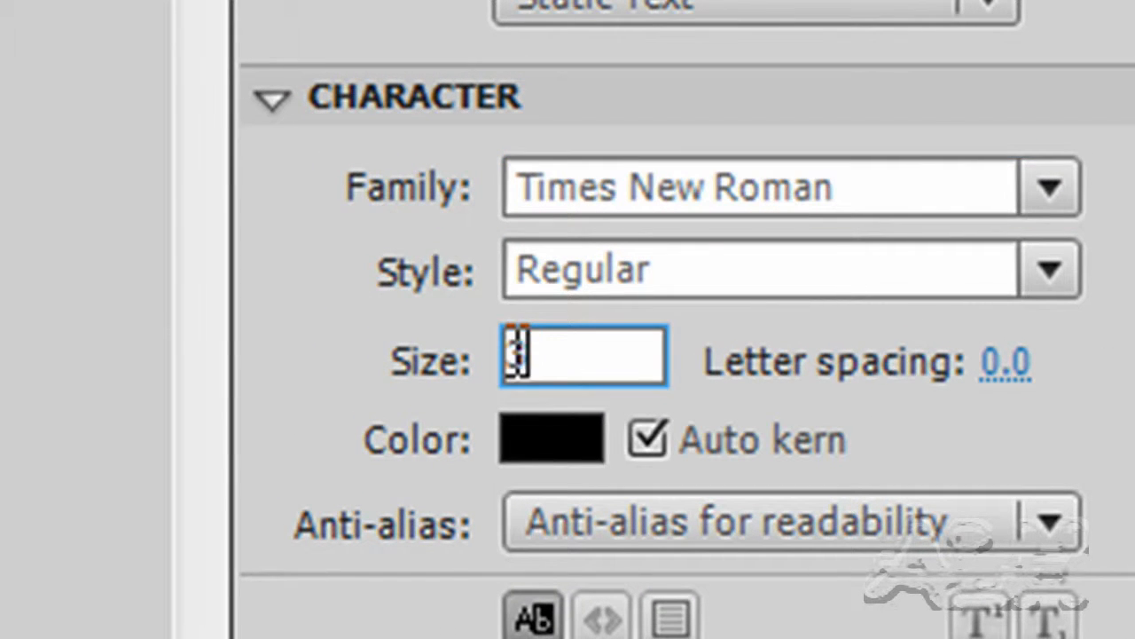
scroll(down, 3)
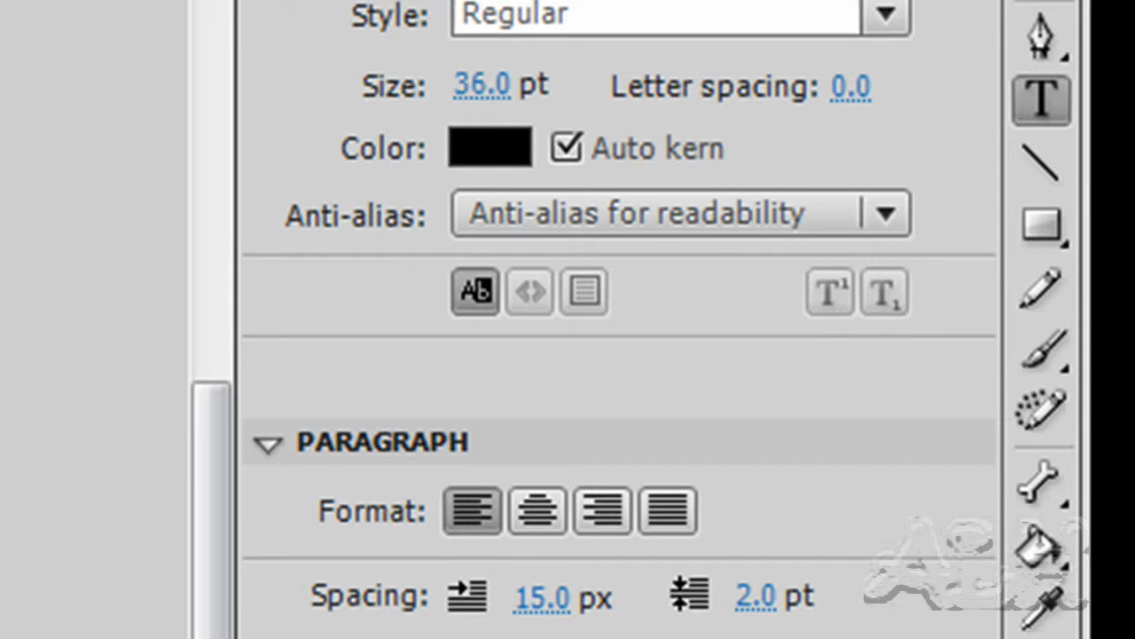
mouse_move(683, 222)
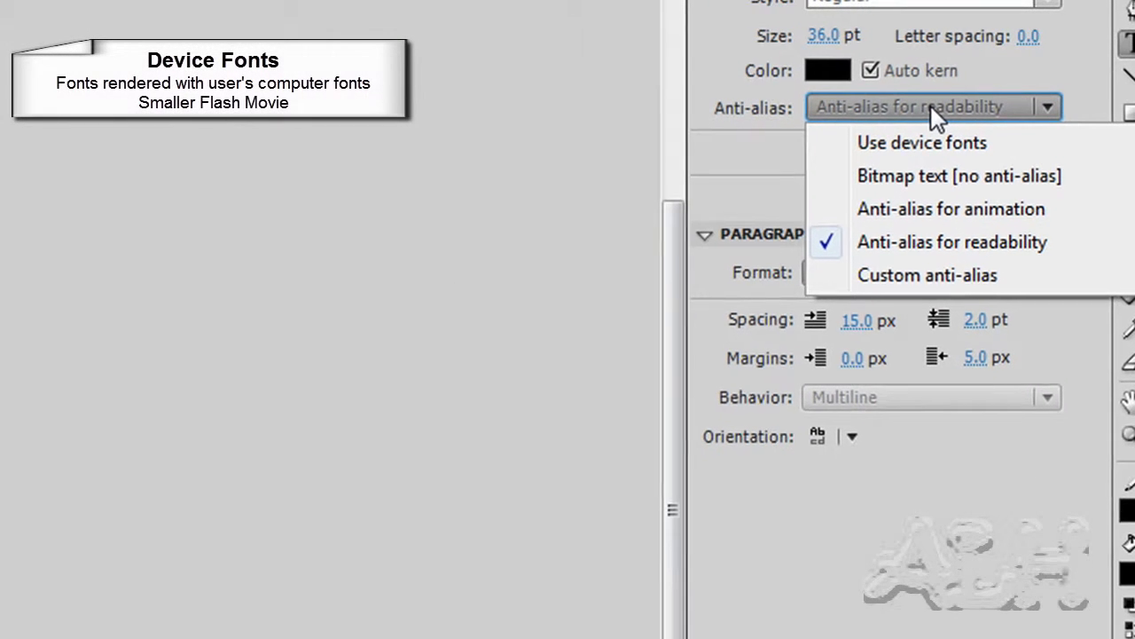
mouse_move(922, 142)
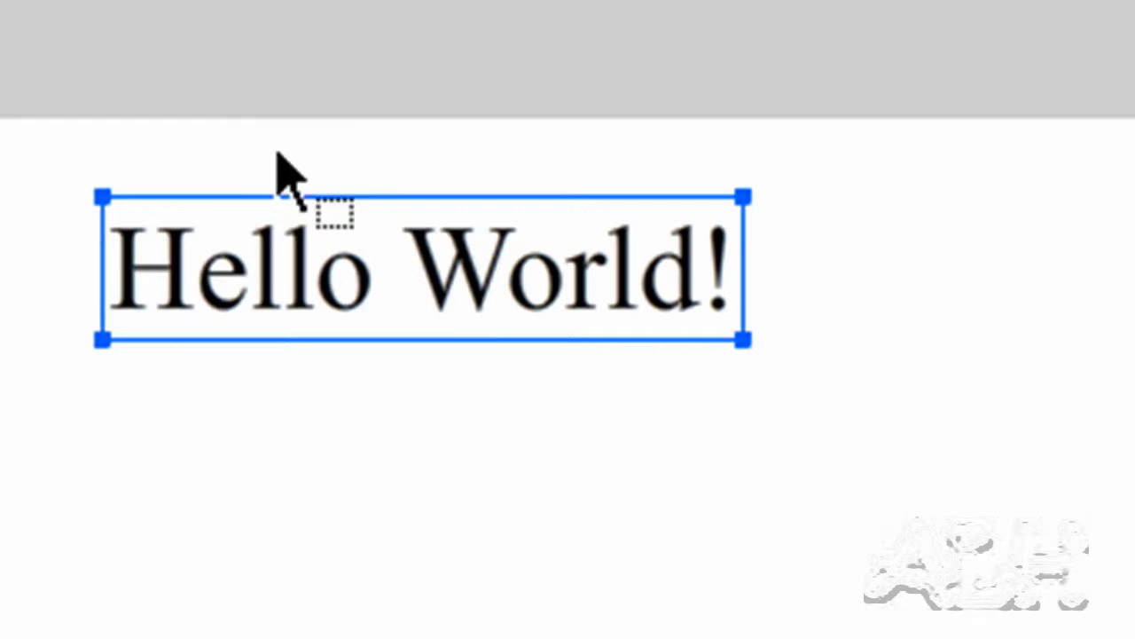
mouse_move(492, 315)
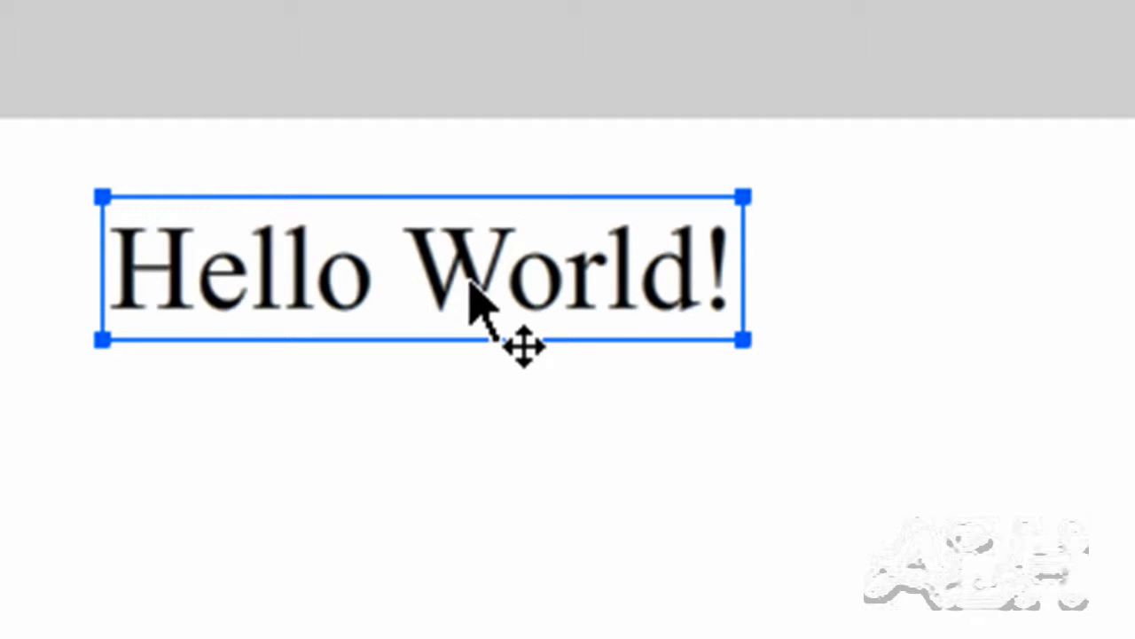
mouse_move(468, 430)
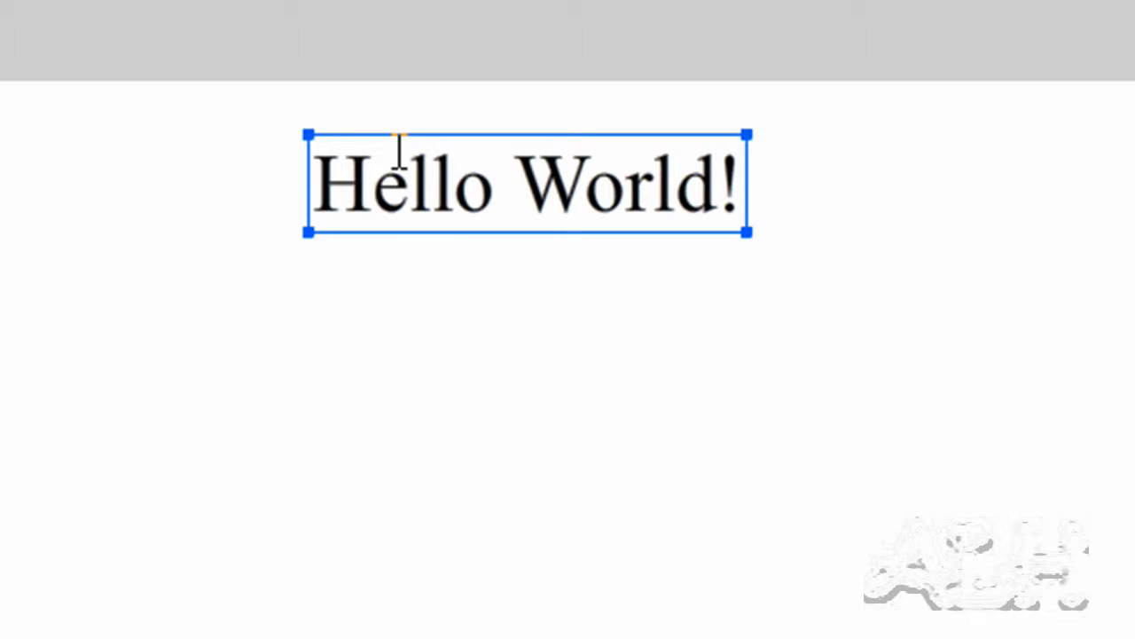
mouse_move(479, 95)
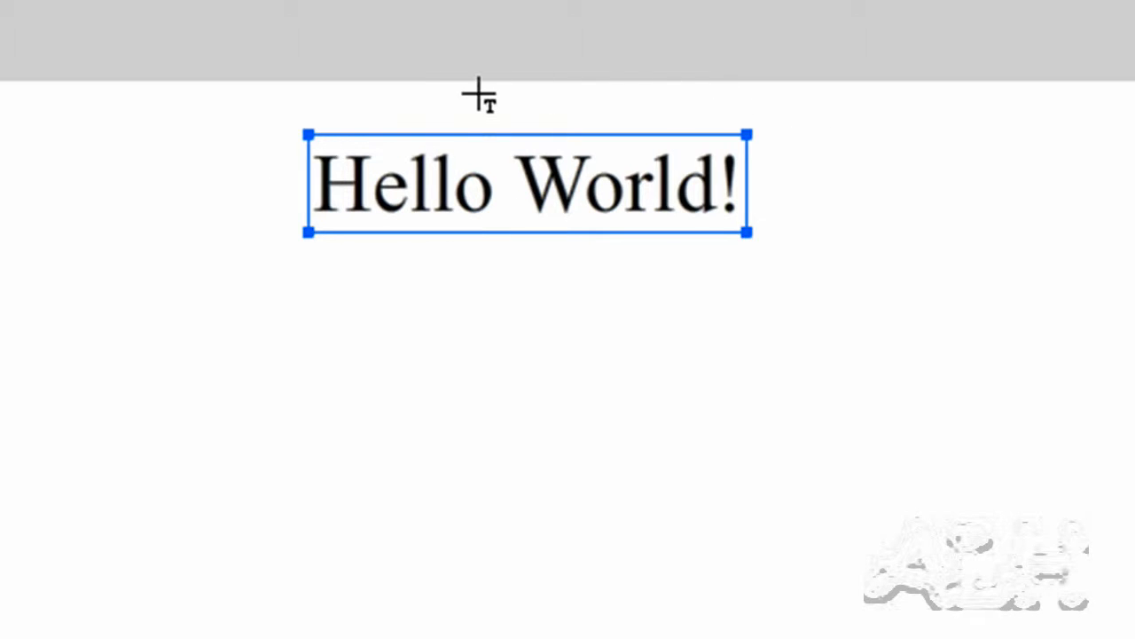
mouse_move(678, 133)
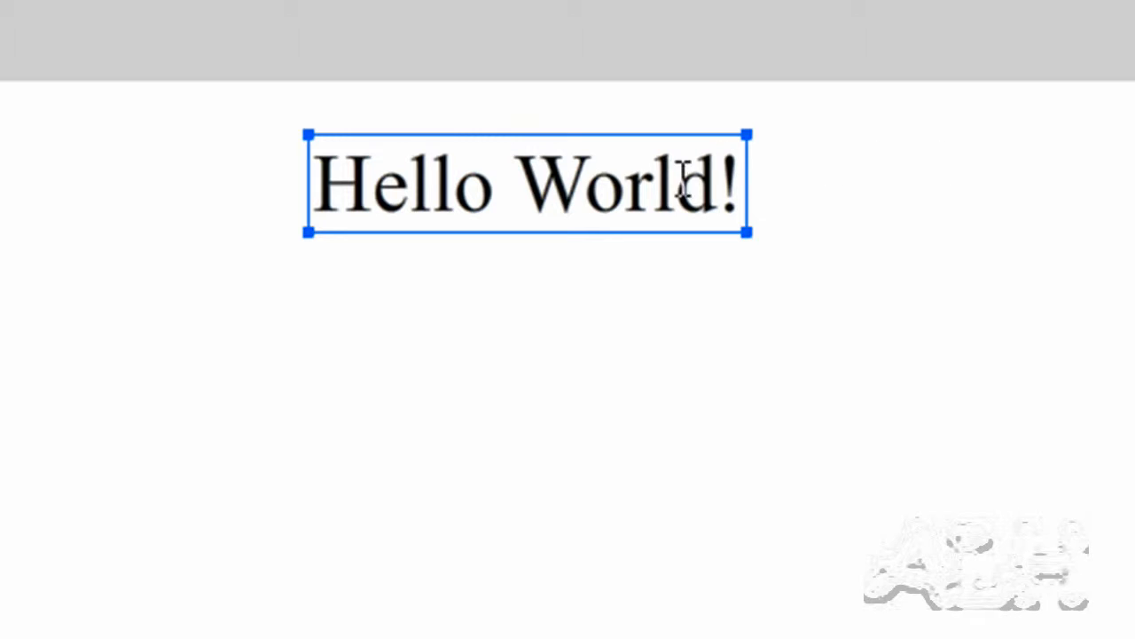
mouse_move(945, 227)
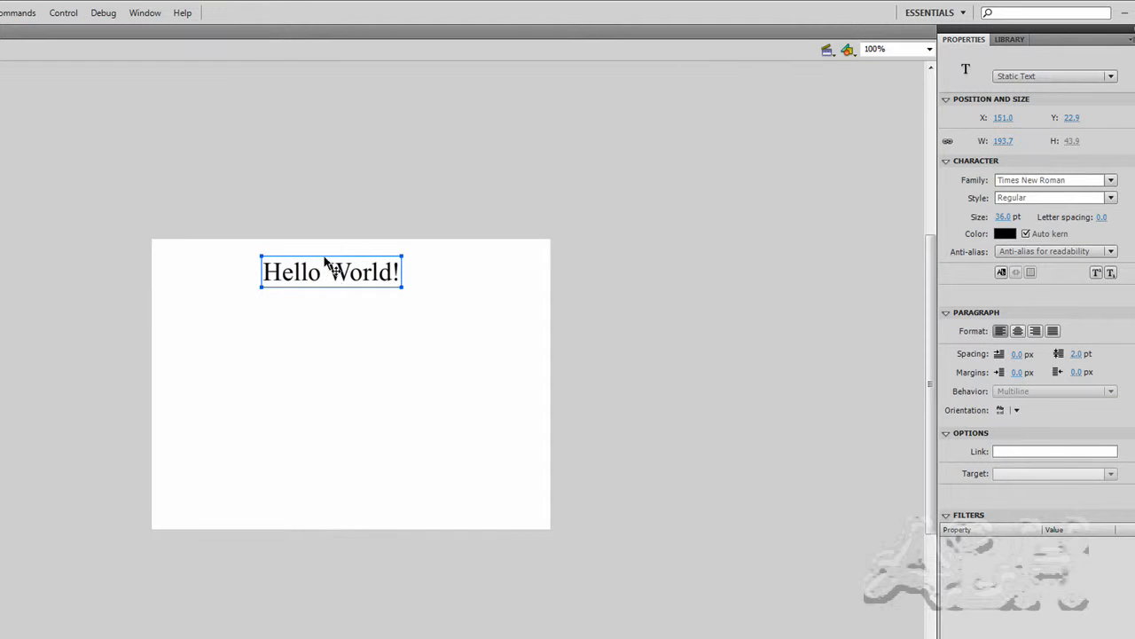
mouse_move(793, 291)
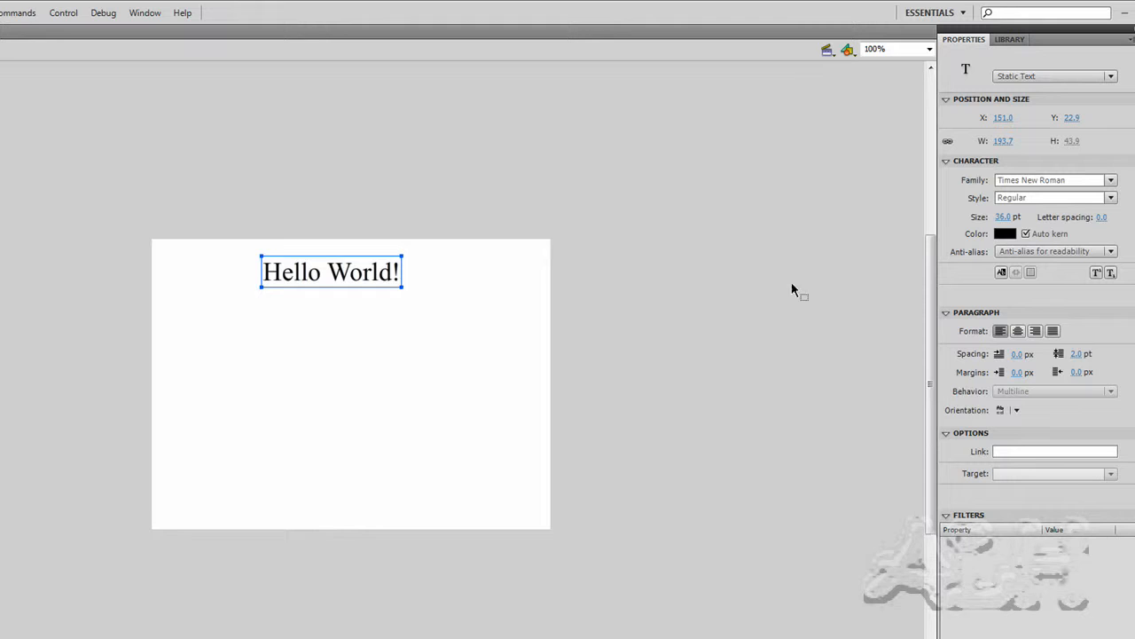
mouse_move(735, 297)
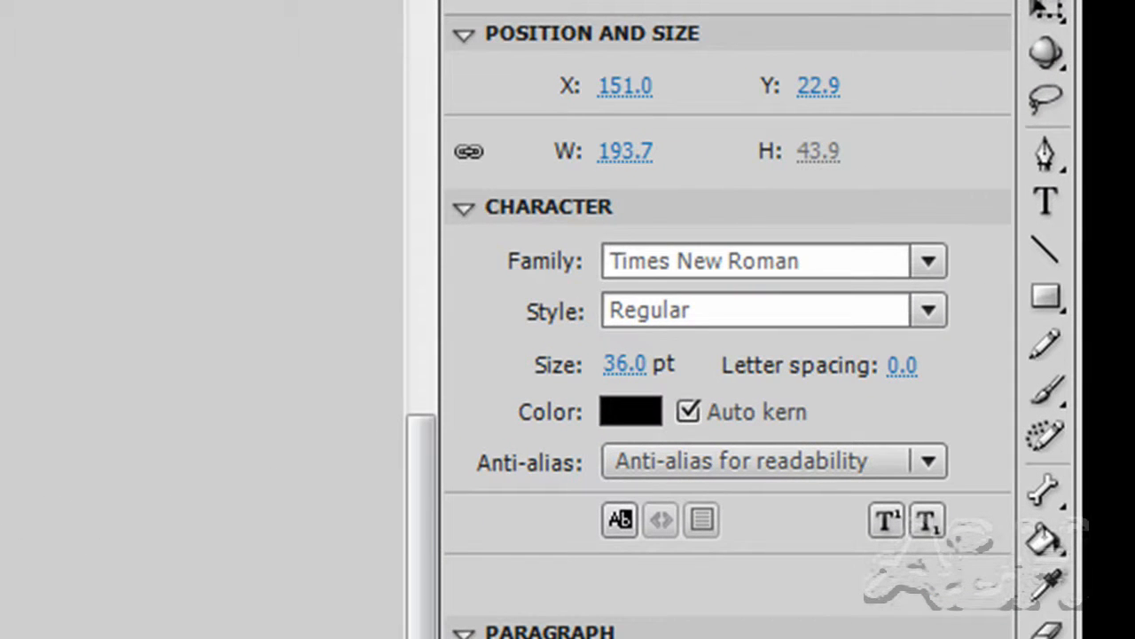
mouse_move(141, 430)
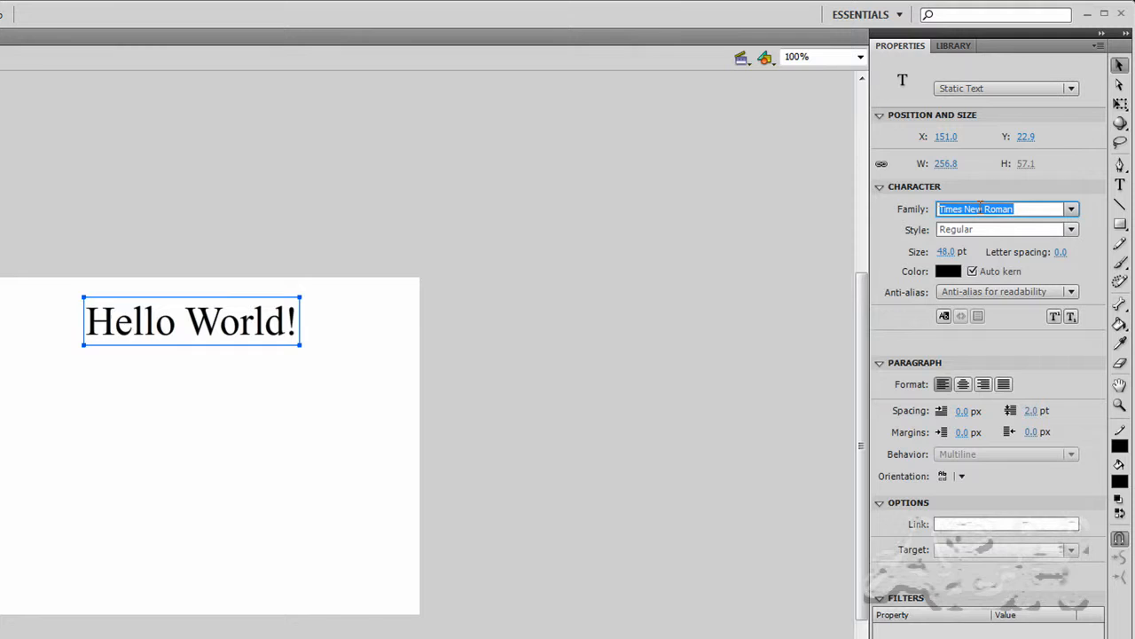
Step: Change the Hello World! font family, entering 'Arabic Typesetting' in the Family field
text(Arabic Typesetting)
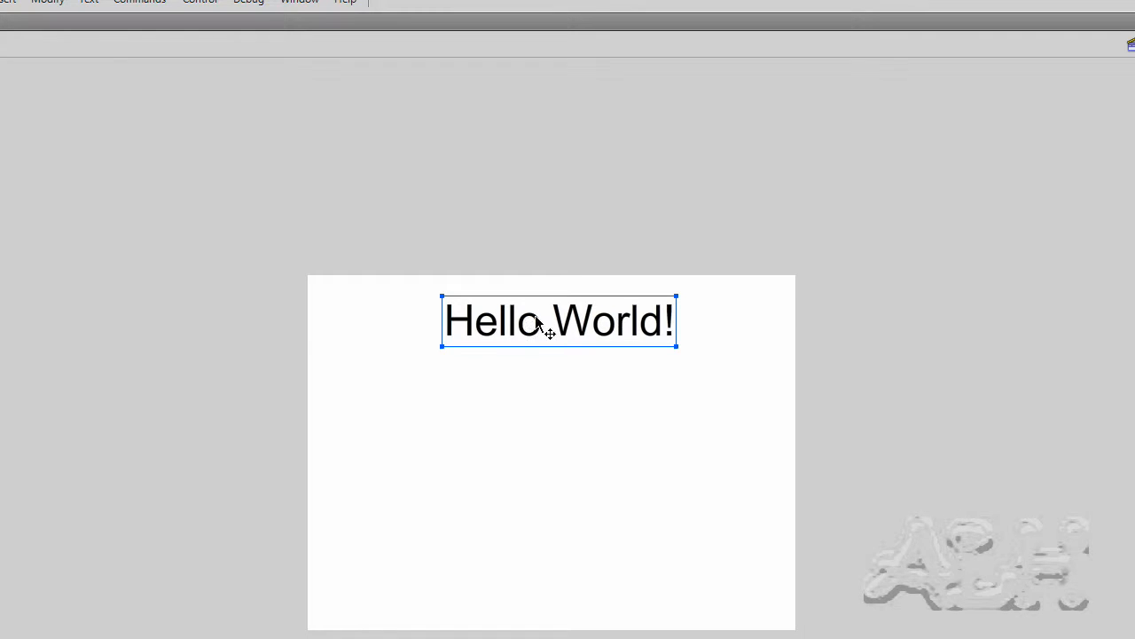
mouse_move(584, 326)
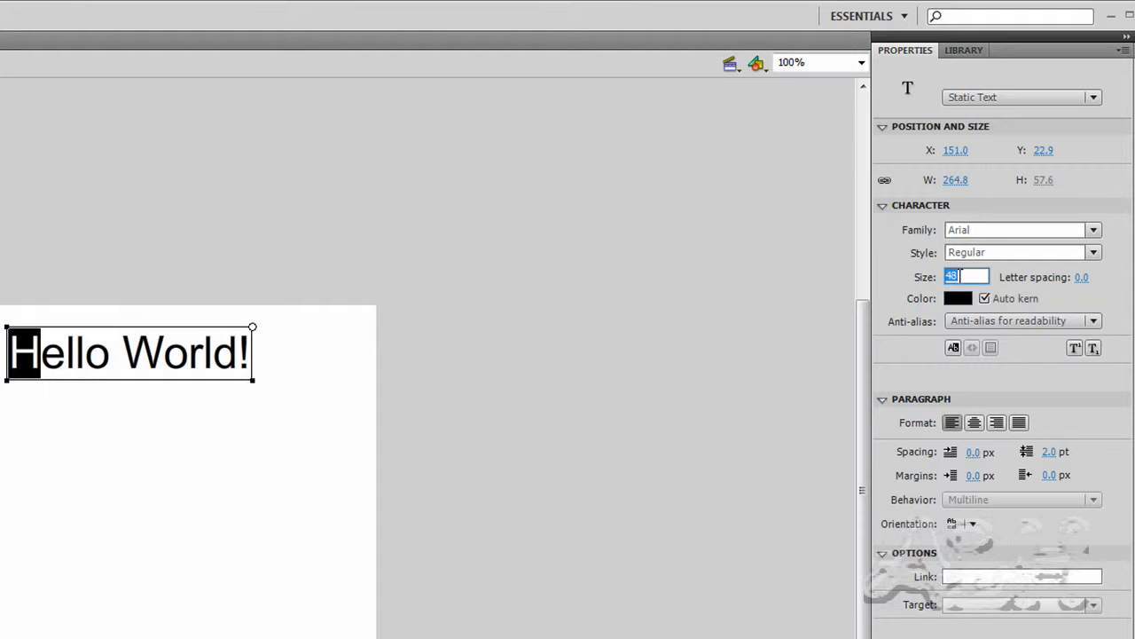
Step: Enlarge the selected H to 56 pt and colour it red, then start editing the W's size
text(56.0)
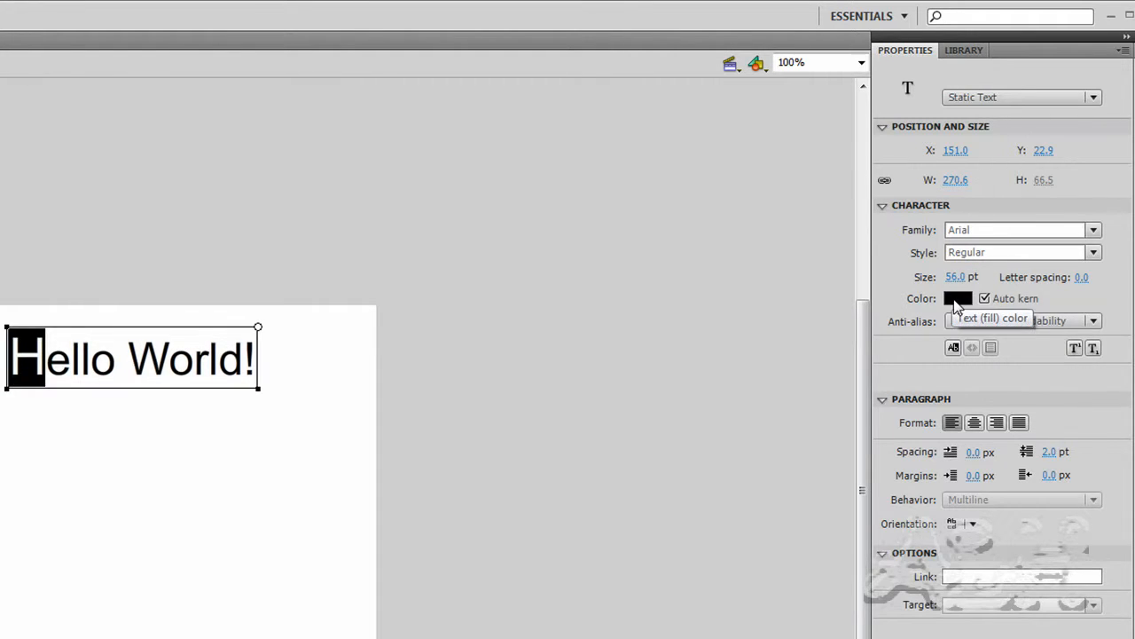
click(958, 298)
text(48)
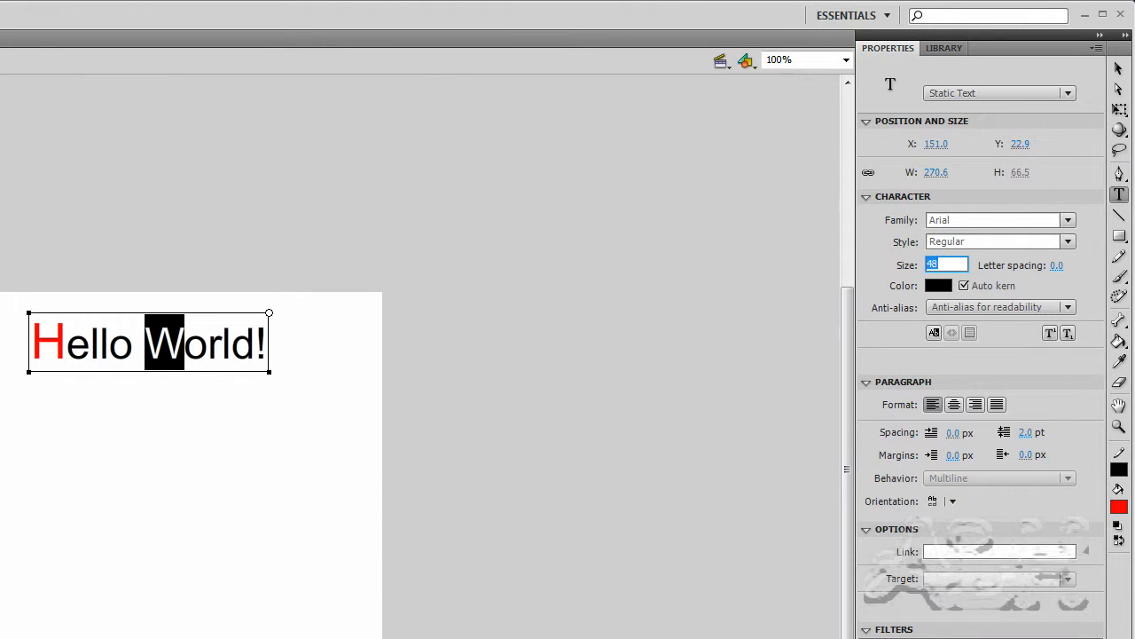
click(938, 285)
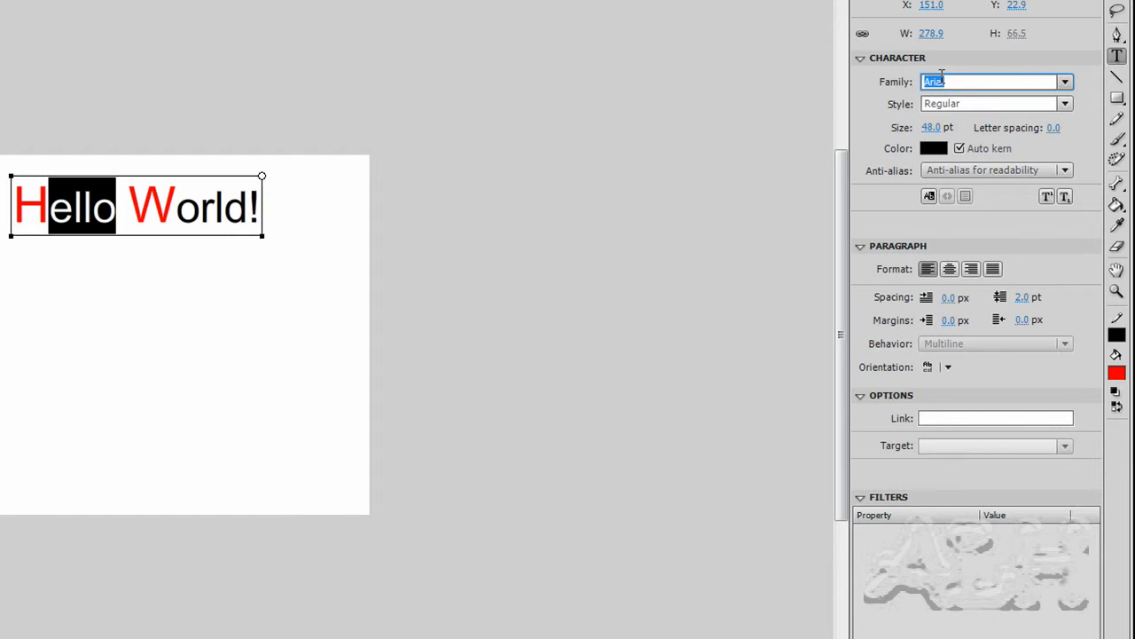
Step: Set the whole 'Hello World!' phrase in the Impact typeface, keeping H and W red
text(Impact)
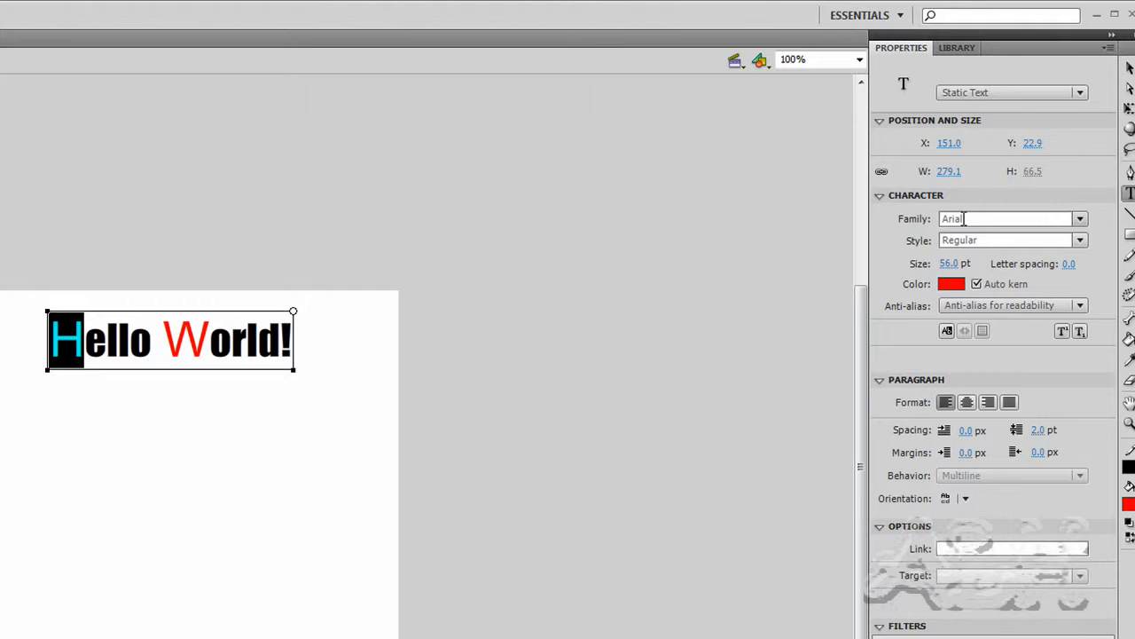
click(1079, 240)
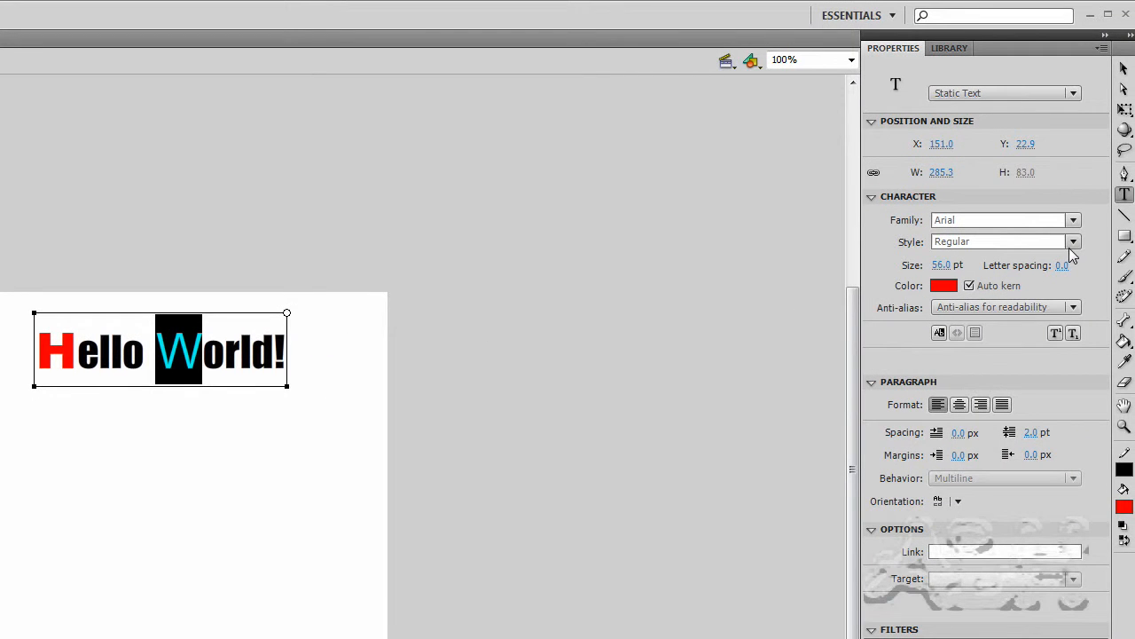
click(1073, 241)
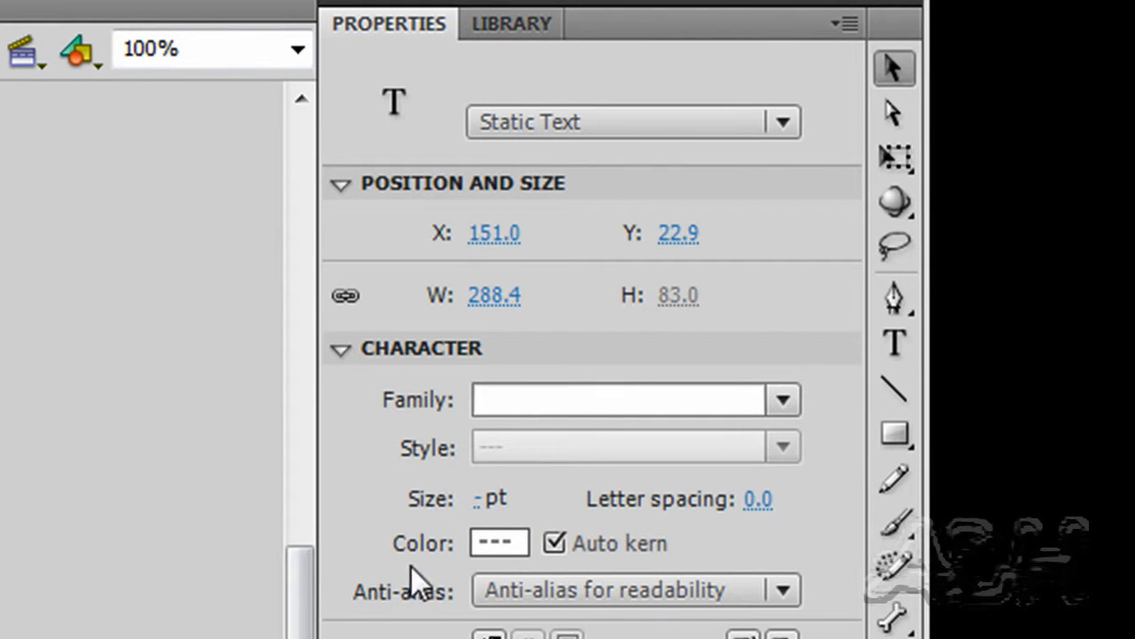
mouse_move(461, 457)
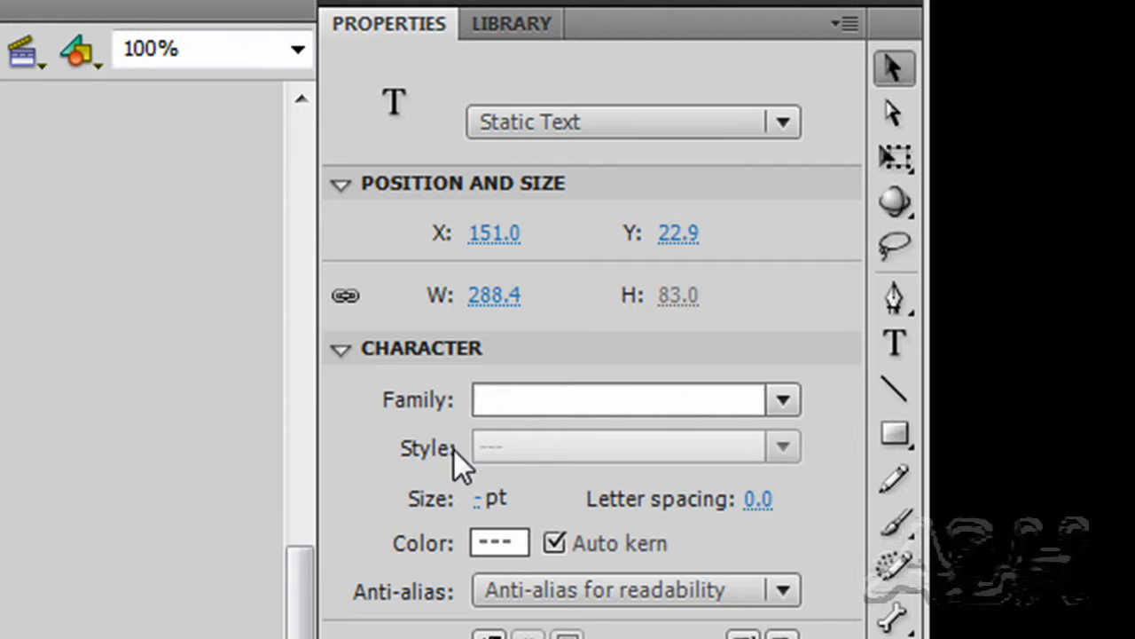
mouse_move(431, 412)
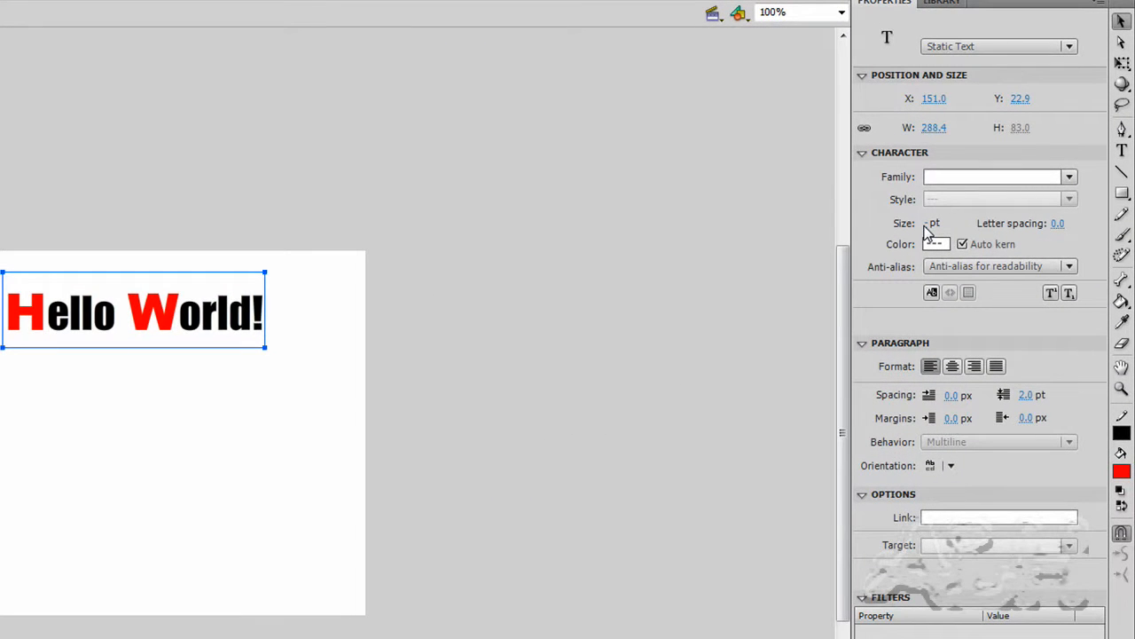
mouse_move(931, 199)
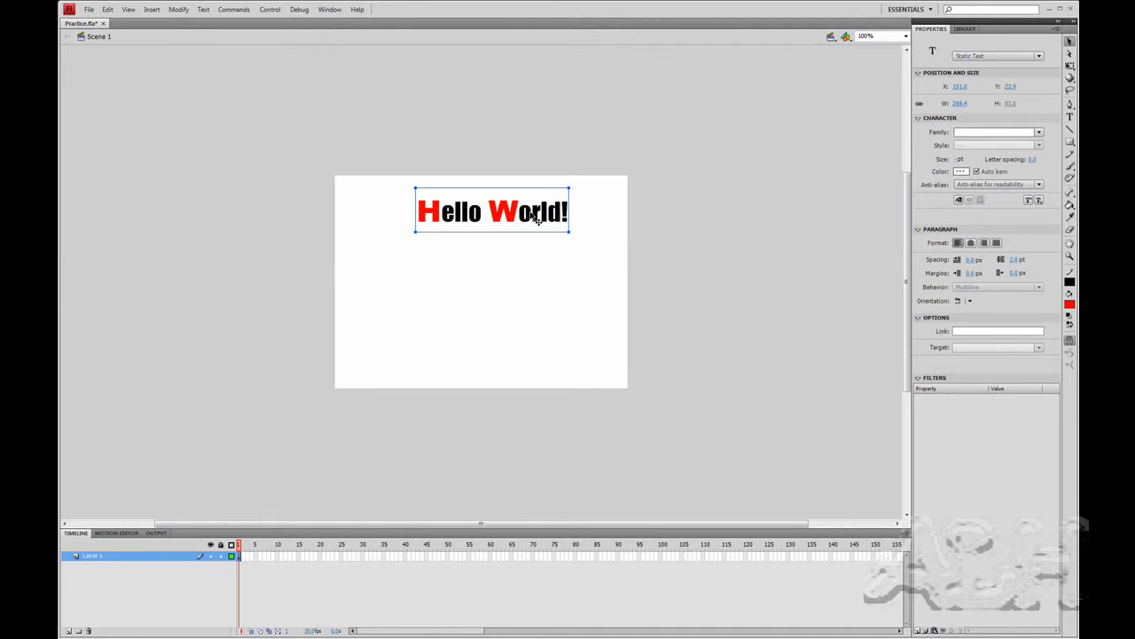
Step: Rename Layer 1 to 'Text'
drag(492, 211, 479, 218)
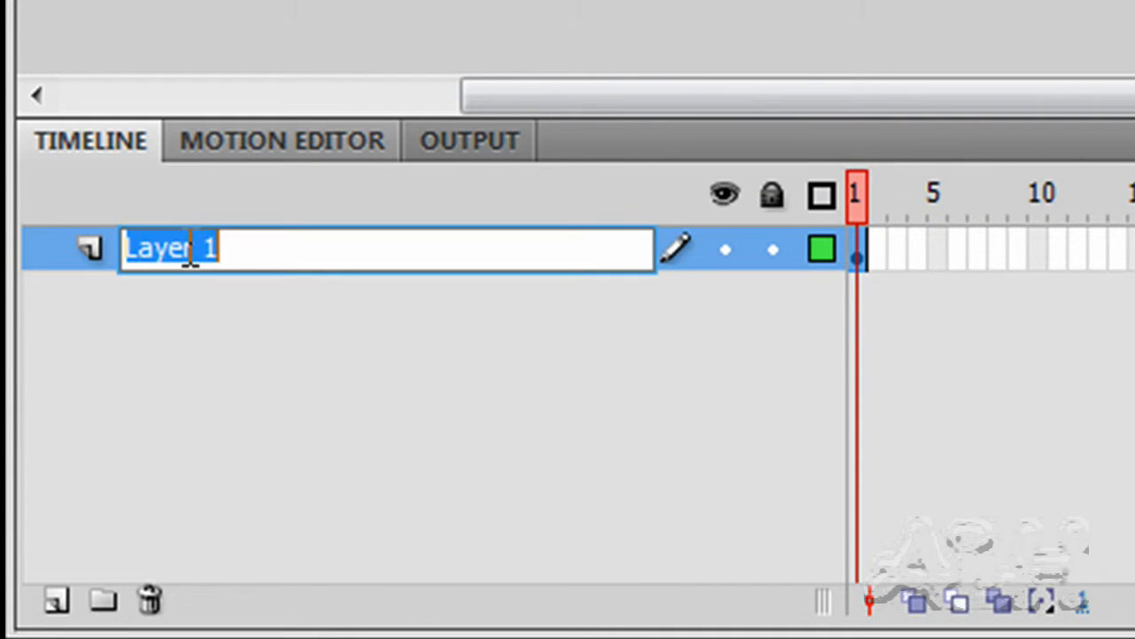
text(Text)
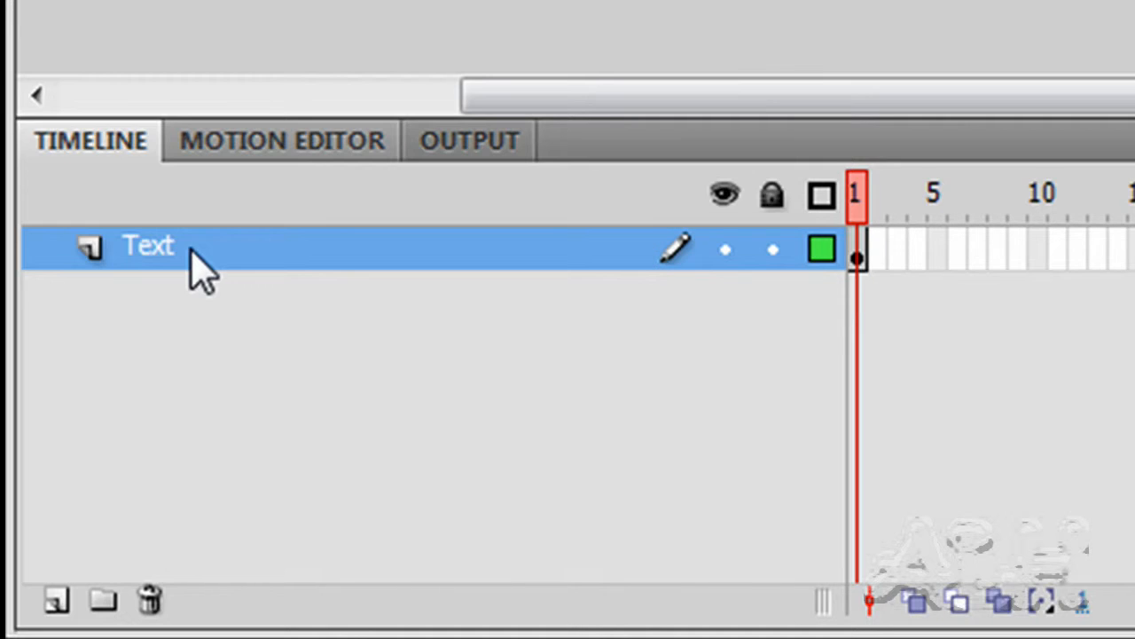
Step: Add Layer 2 and move it beneath the Text layer
click(55, 600)
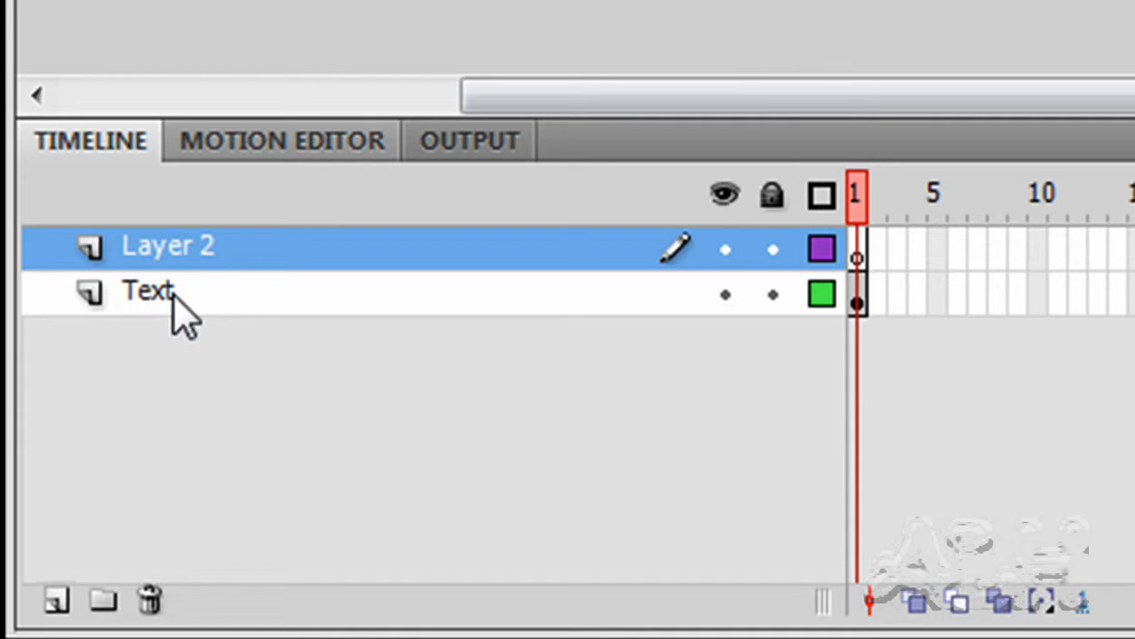
drag(167, 245, 167, 291)
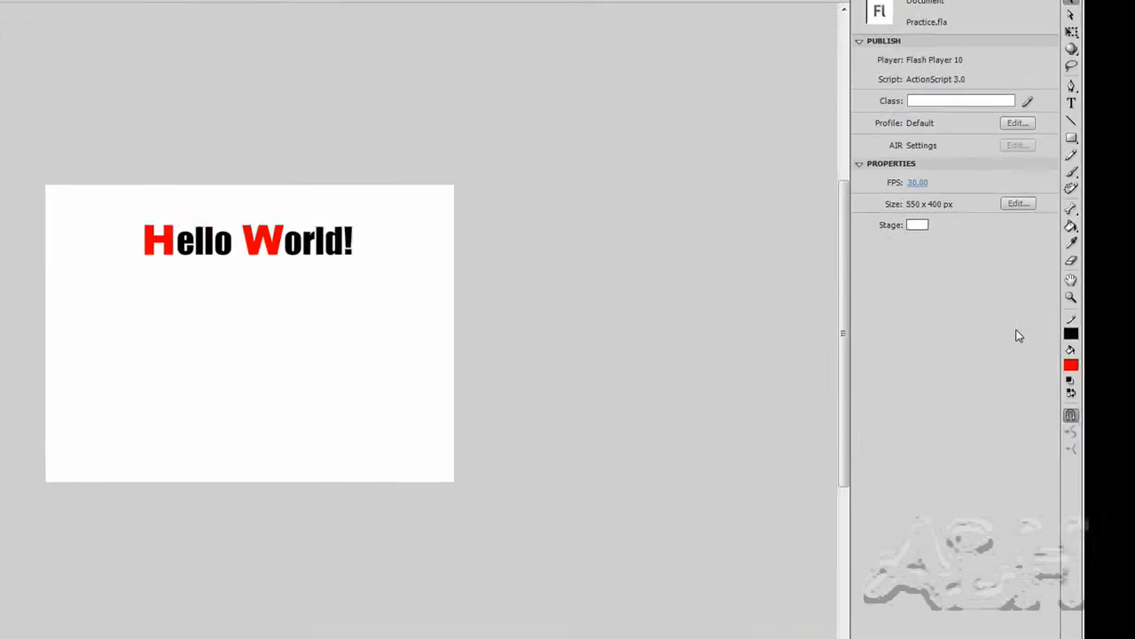
Step: Select the Rectangle tool and check its fill and stroke settings
click(913, 321)
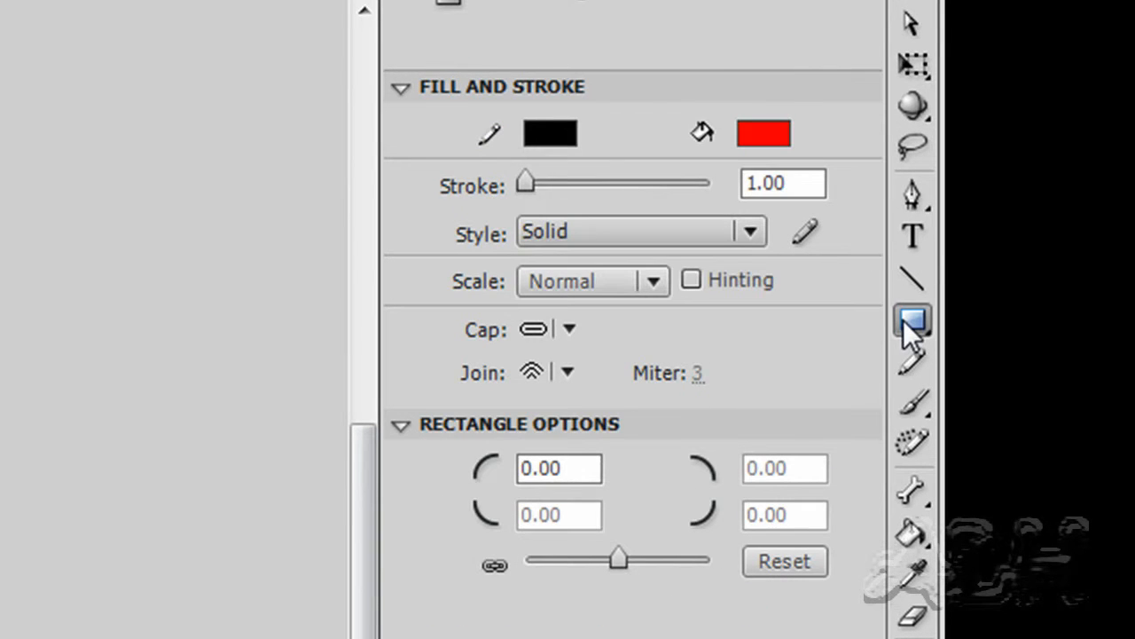
click(763, 133)
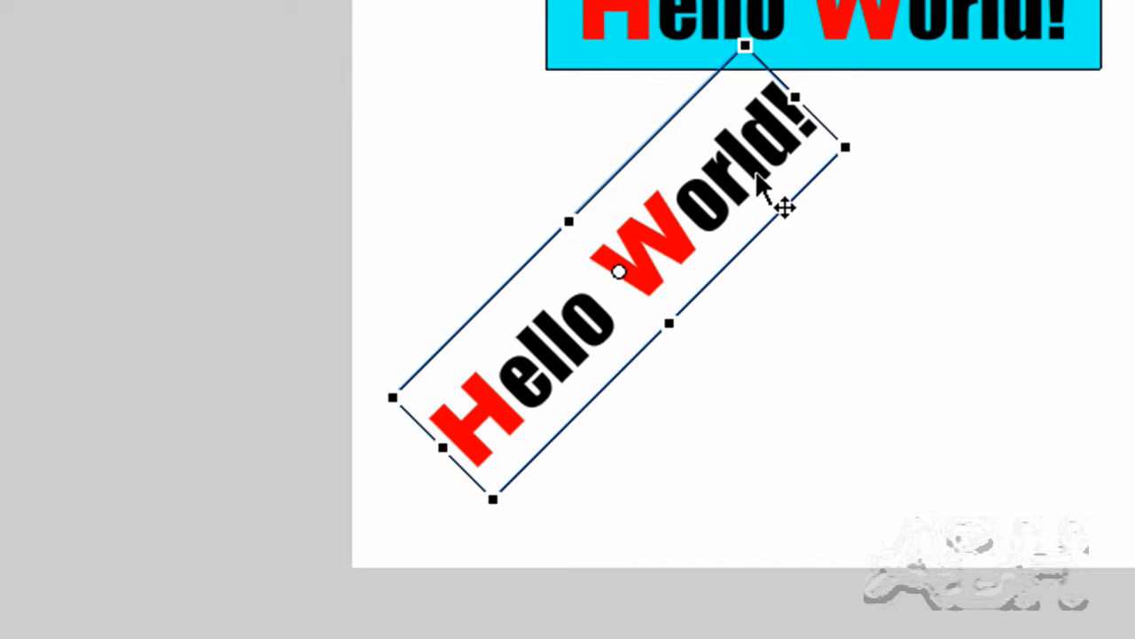
Step: Move the rotated 'Hello World!' copy toward the lower left of the stage
drag(771, 204, 758, 239)
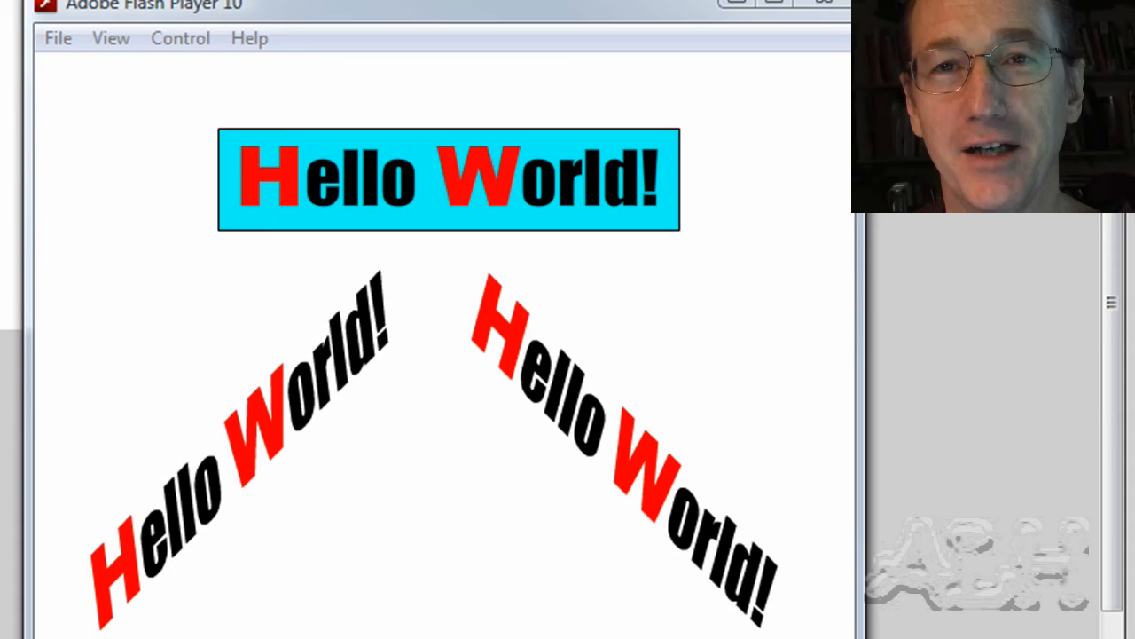
Step: Drag the Flash Player 10 test window into view over the stage
drag(434, 6, 506, 64)
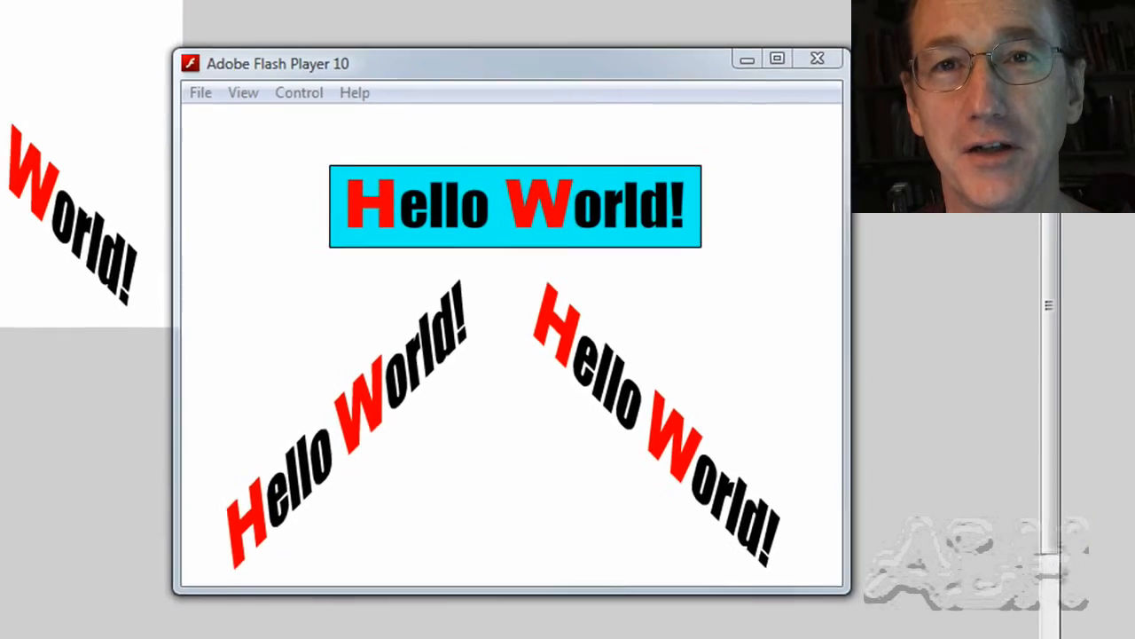